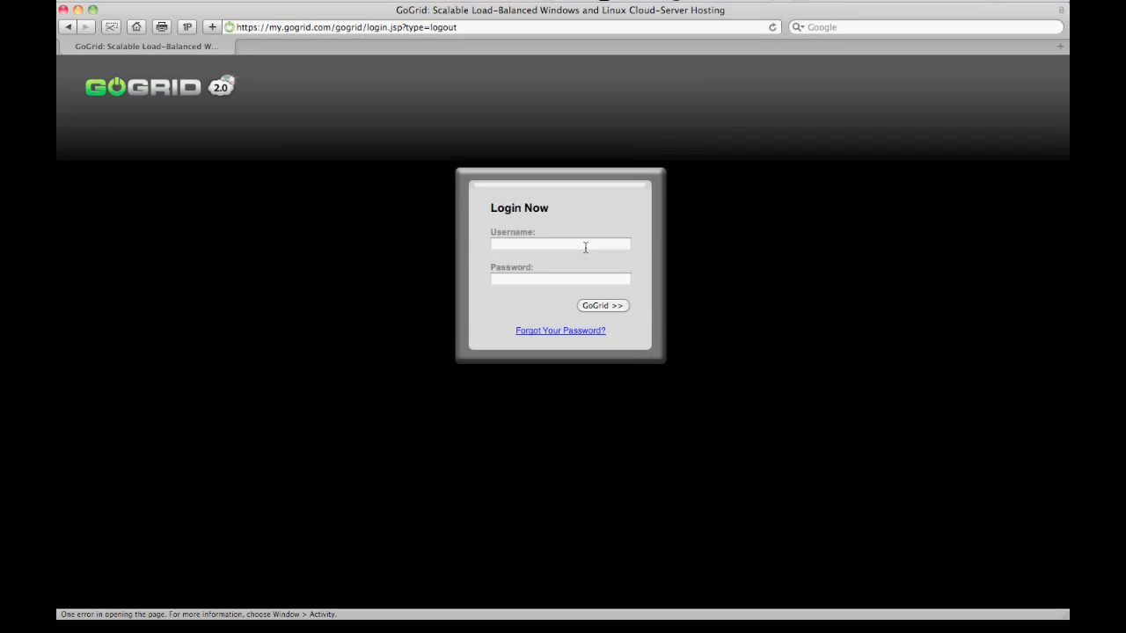
Step: Log in to the GoGrid portal with the michael@ e-mail username and password
{"action": "left_click", "coordinate": [561, 244]}
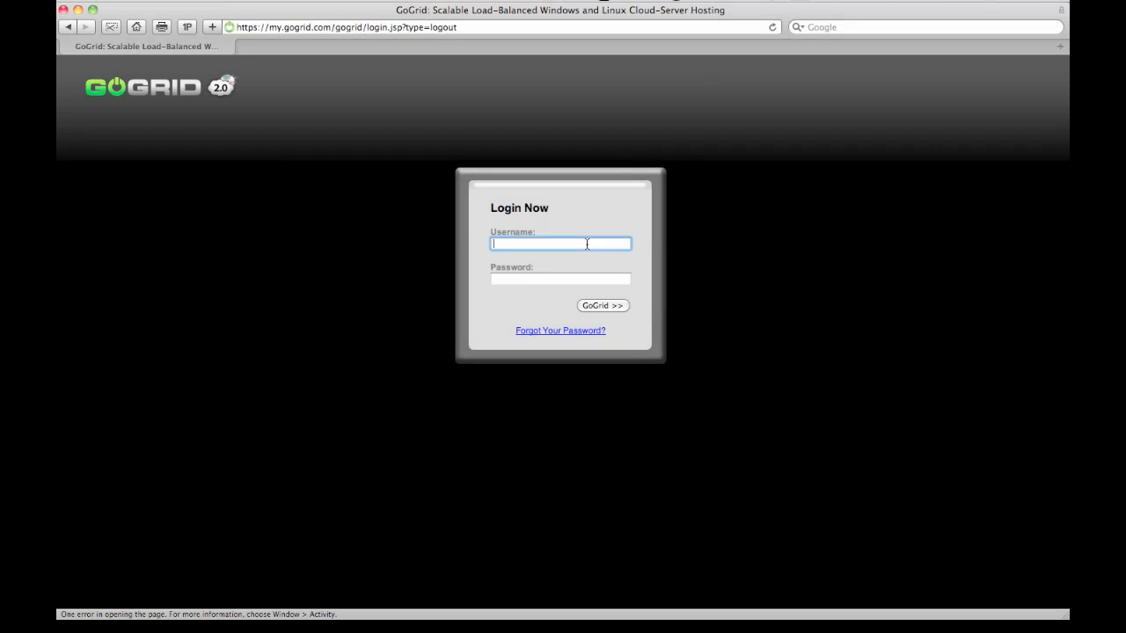
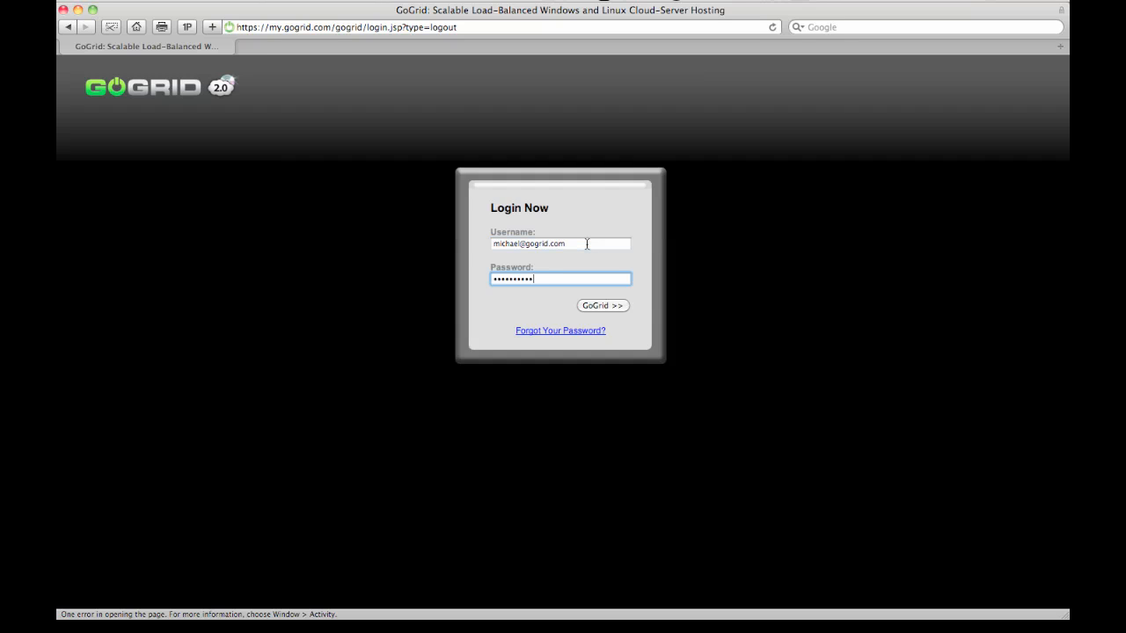
{"action": "left_click", "coordinate": [602, 305]}
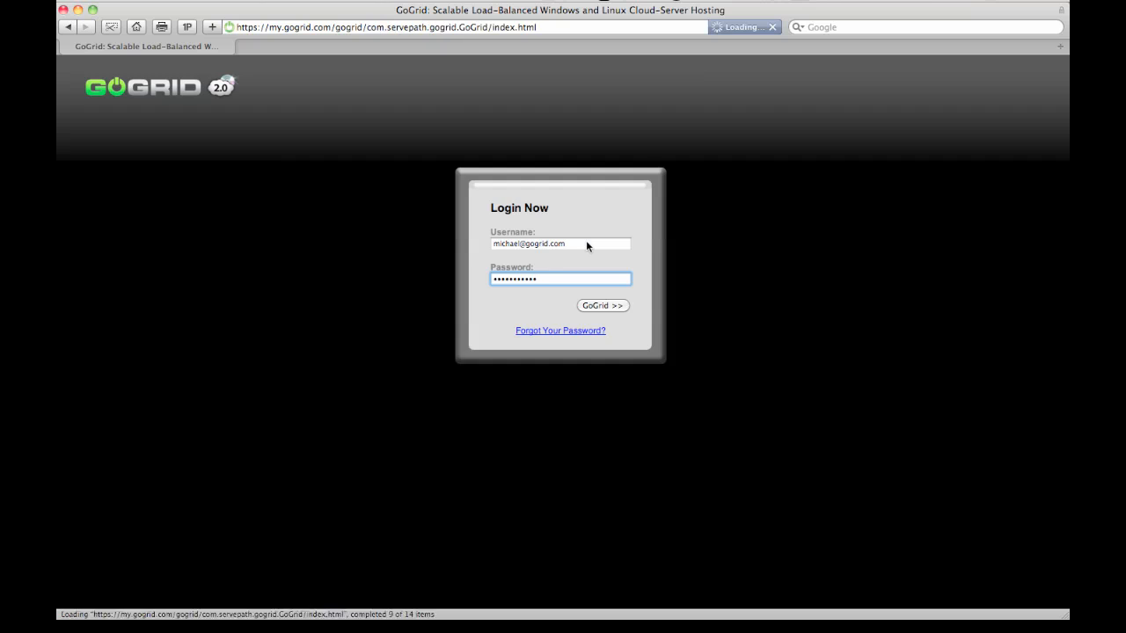
Step: Load the Grid tab showing load balancers, web/app servers, database servers and storage
{"action": "left_click", "coordinate": [603, 305]}
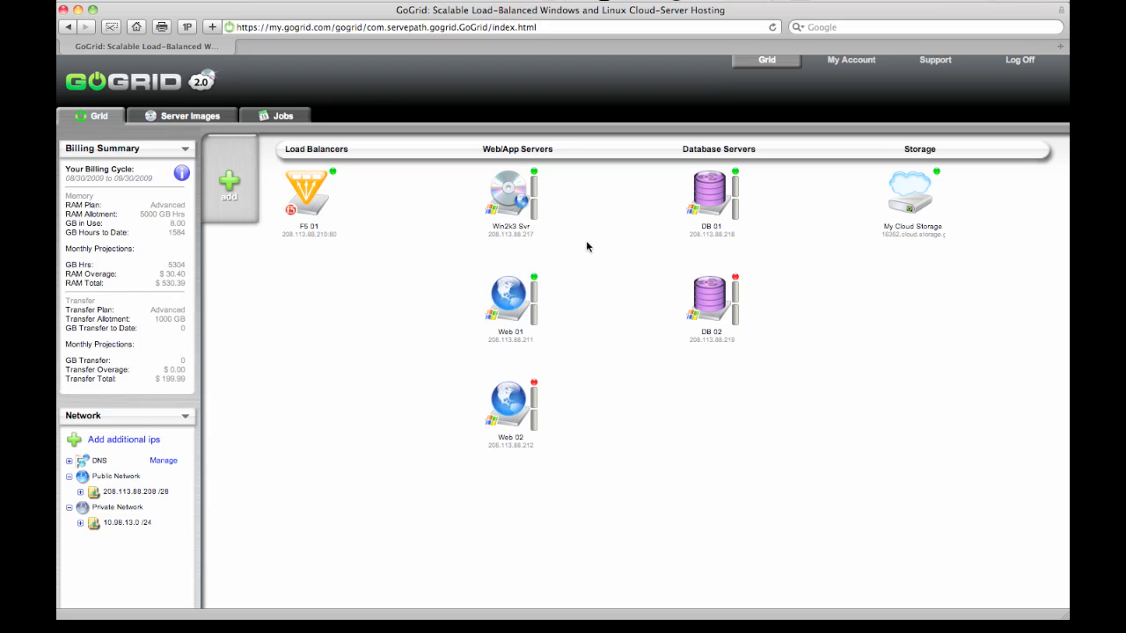
{"action": "mouse_move", "coordinate": [751, 262]}
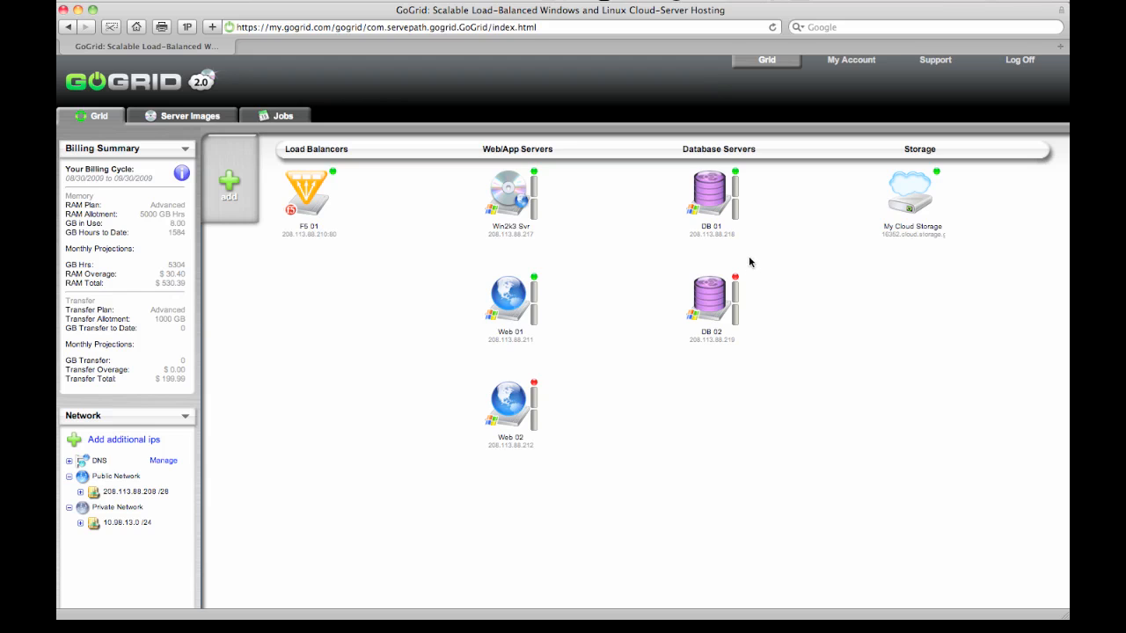
{"action": "mouse_move", "coordinate": [665, 257]}
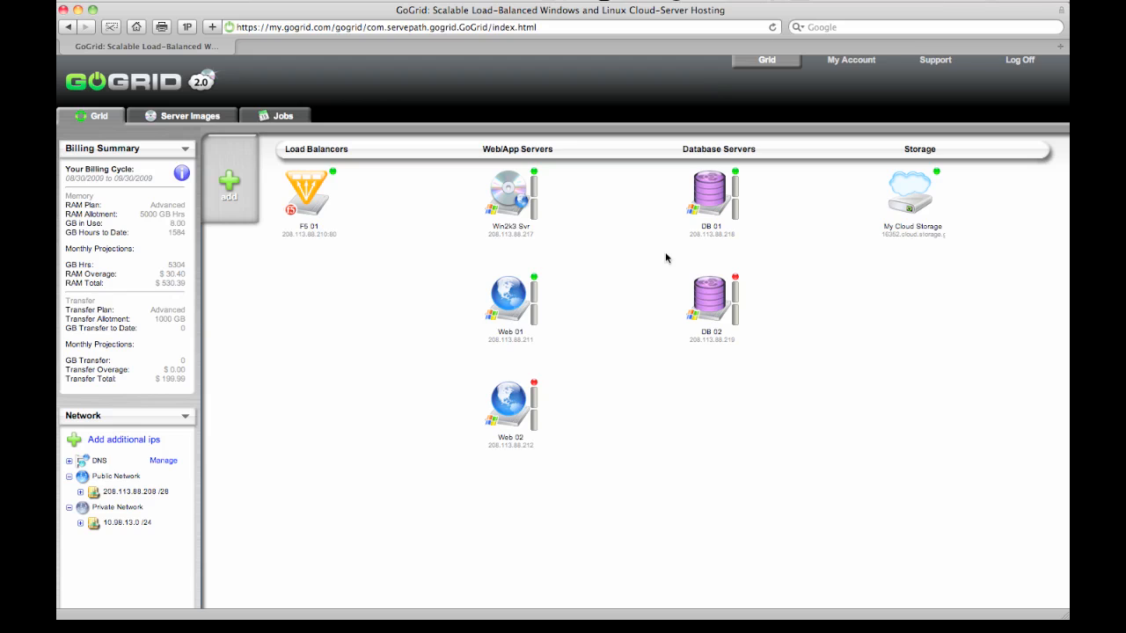
{"action": "mouse_move", "coordinate": [656, 255]}
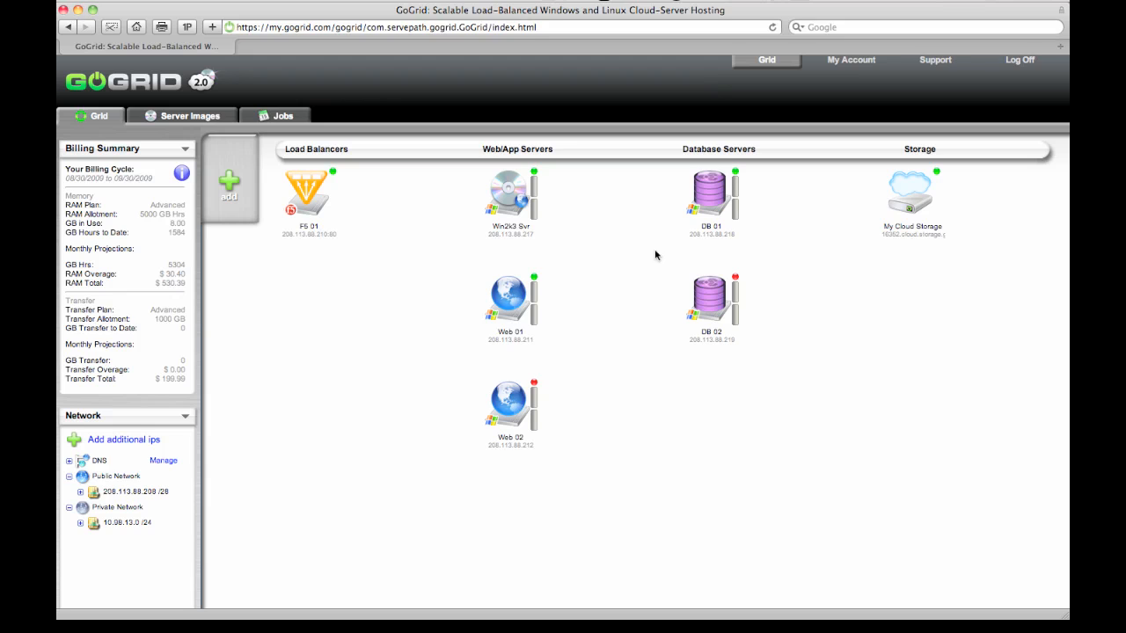
{"action": "mouse_move", "coordinate": [519, 199]}
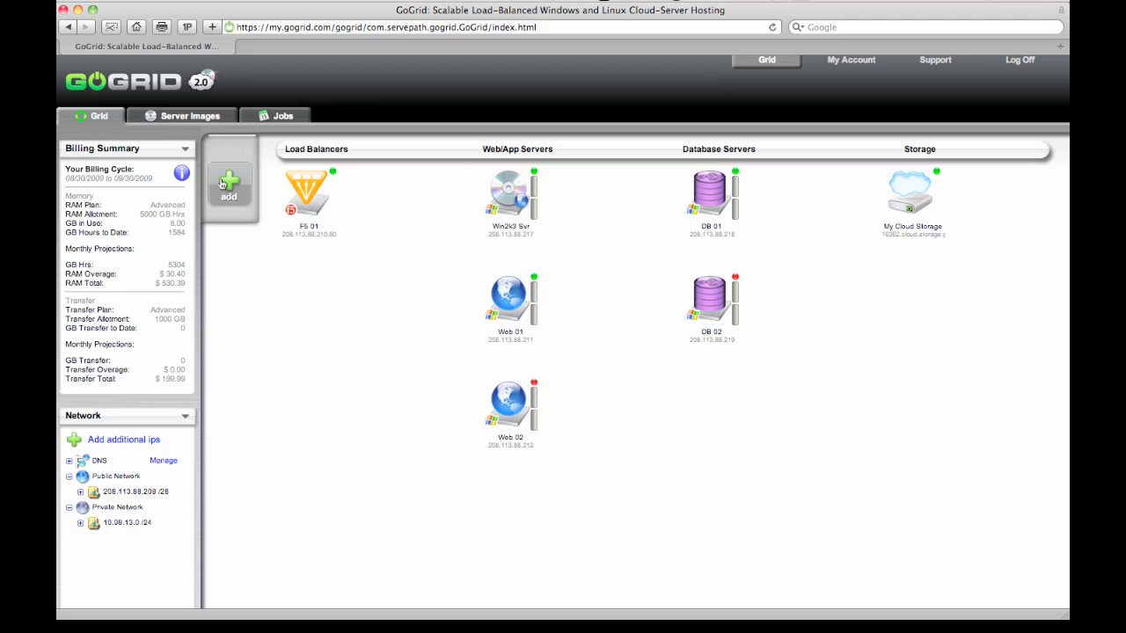
Step: Show the Server Images list with the Windows 2008 and CentOS 5.1 images
{"action": "left_click", "coordinate": [182, 115]}
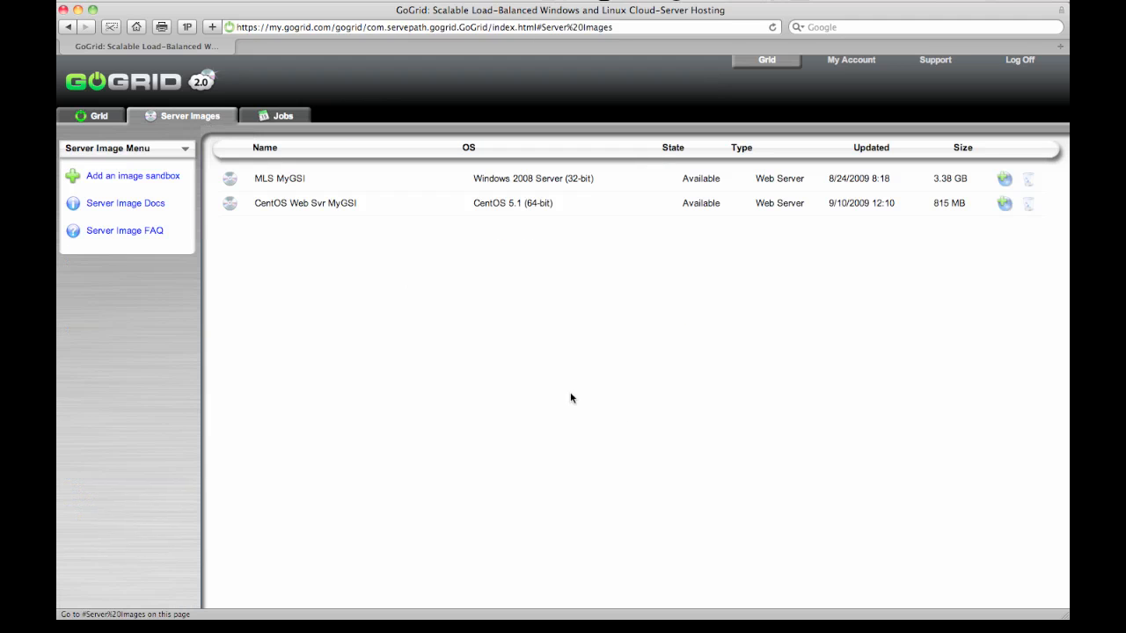
{"action": "mouse_move", "coordinate": [673, 442]}
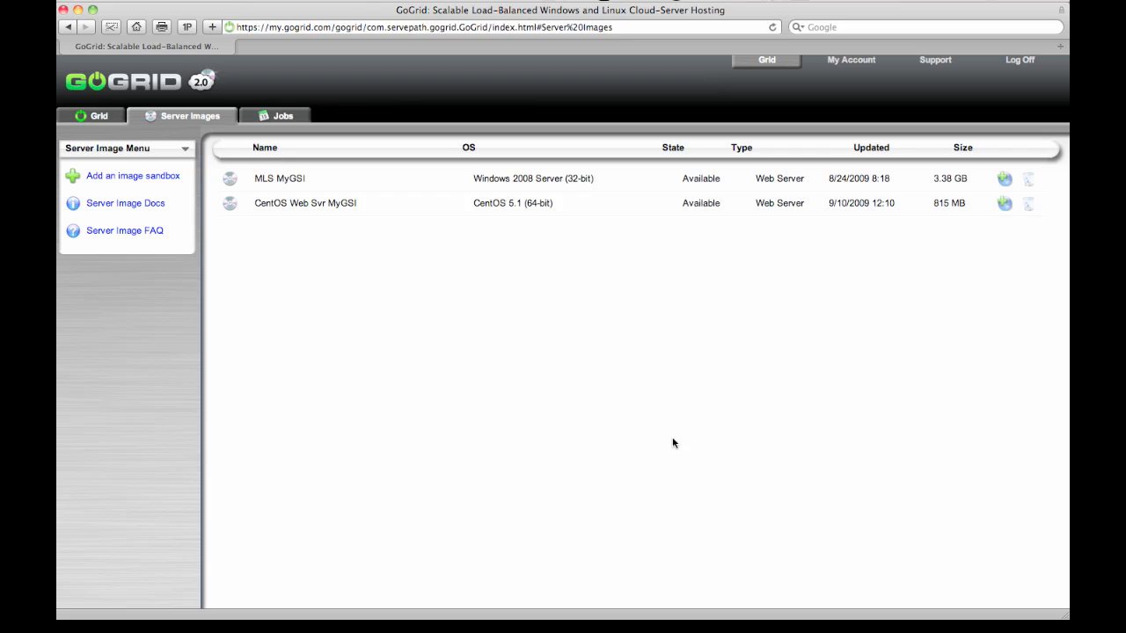
{"action": "mouse_move", "coordinate": [950, 326]}
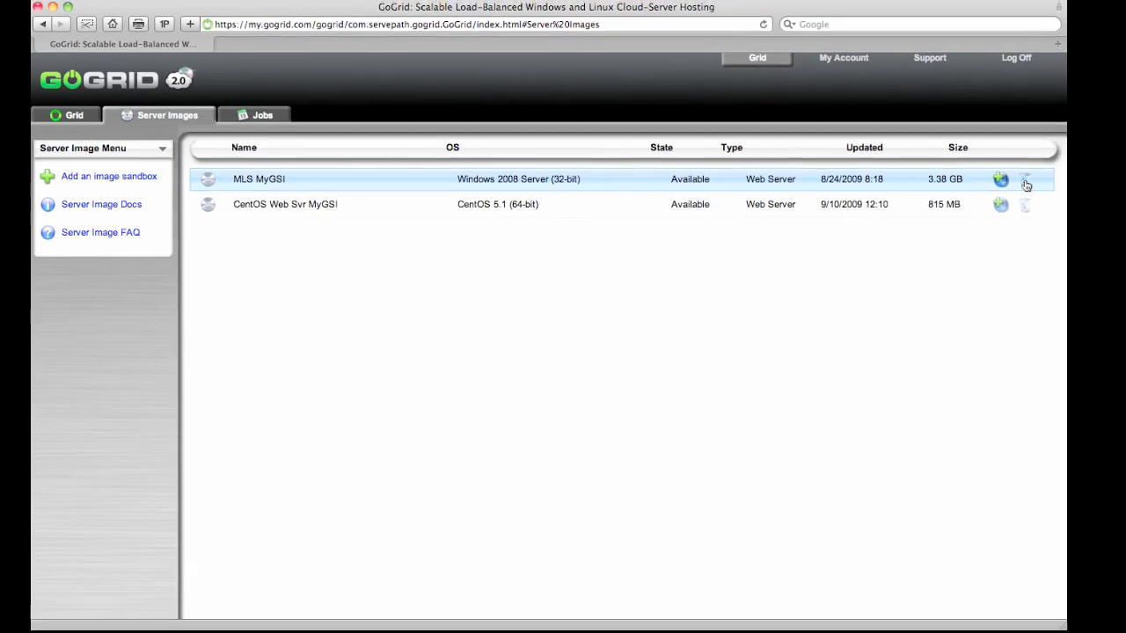
Step: Delete the MLS MyGSI Windows 2008 server image via its trash icon
{"action": "left_click", "coordinate": [1026, 181]}
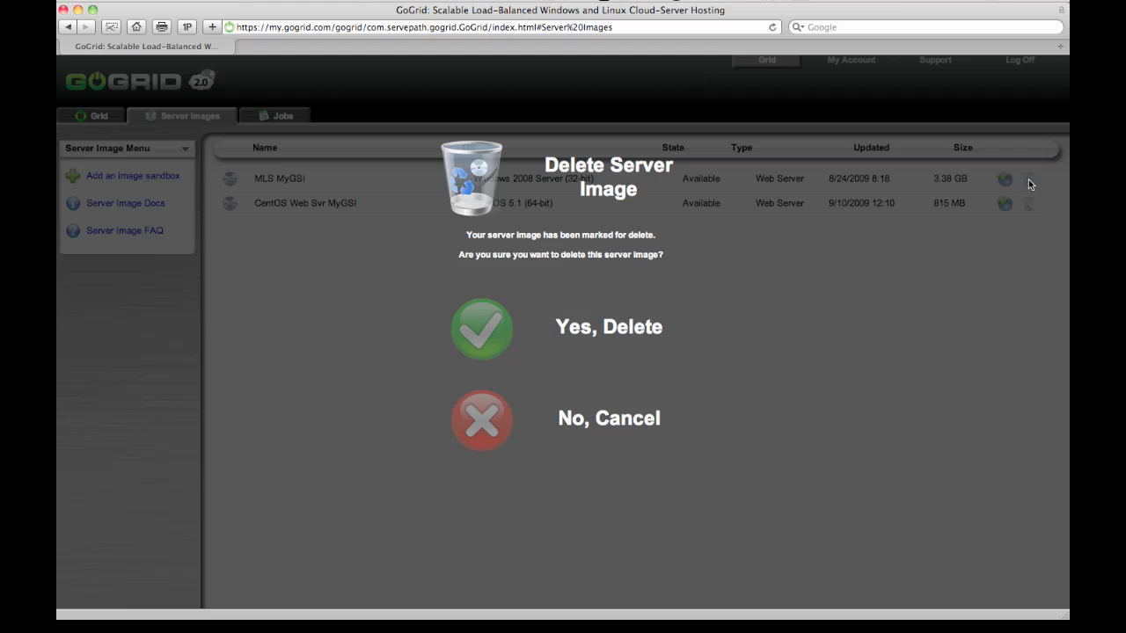
{"action": "mouse_move", "coordinate": [764, 359]}
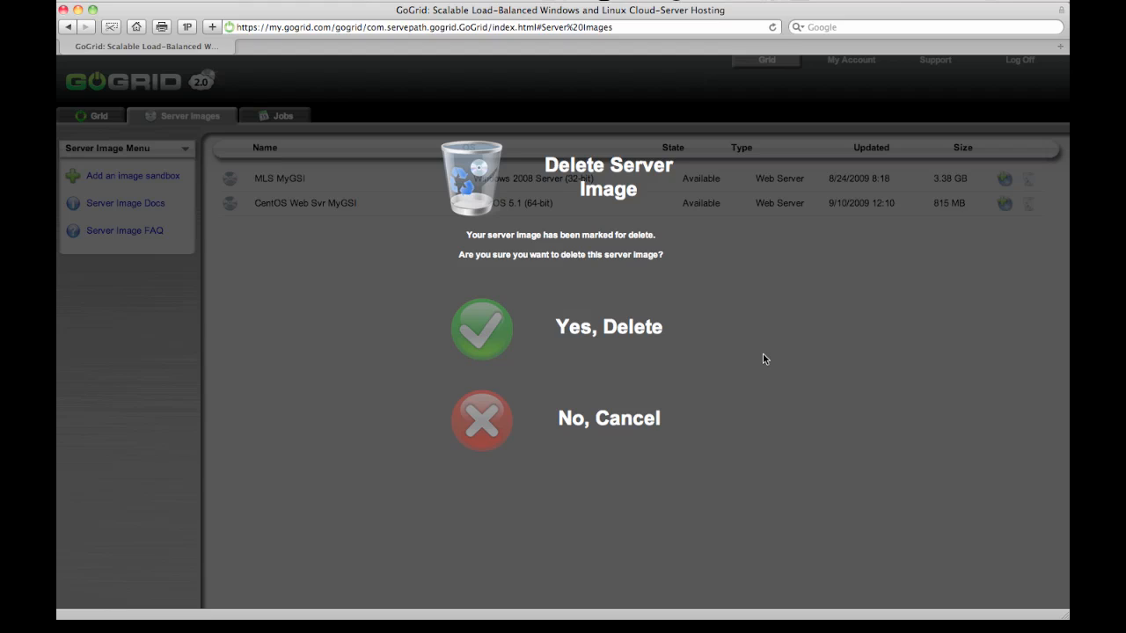
{"action": "mouse_move", "coordinate": [623, 334]}
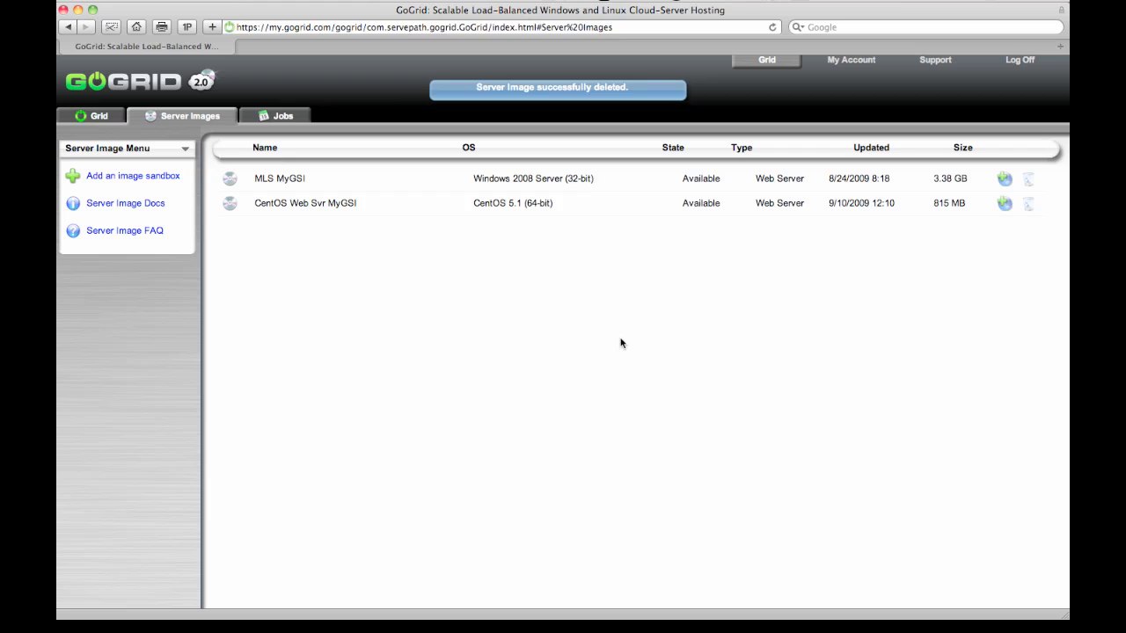
{"action": "mouse_move", "coordinate": [585, 332]}
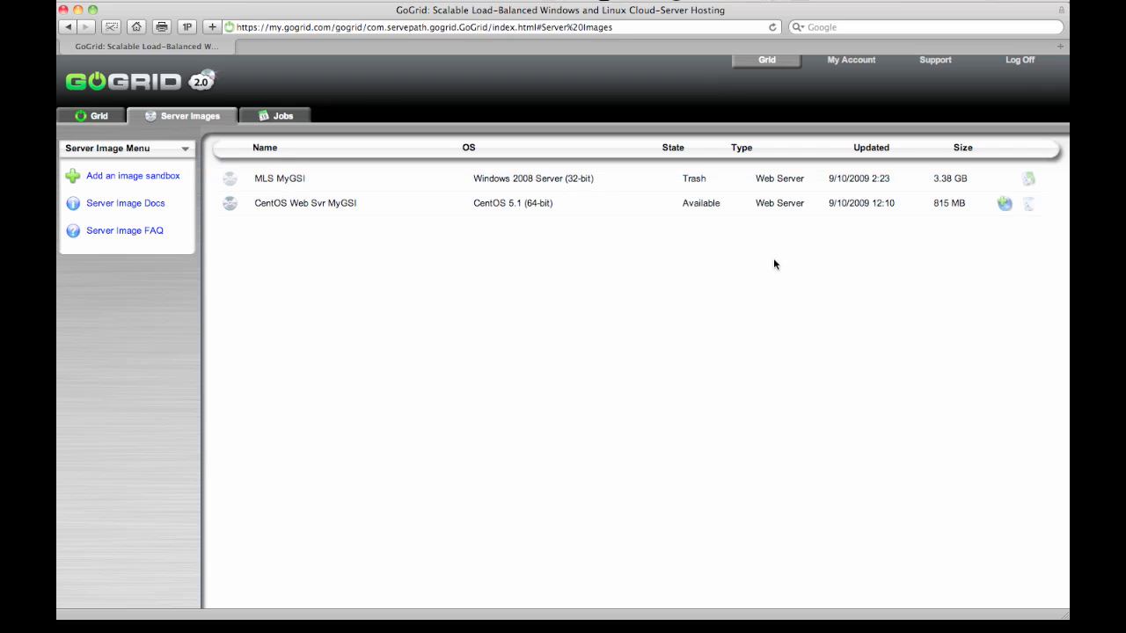
{"action": "mouse_move", "coordinate": [779, 265]}
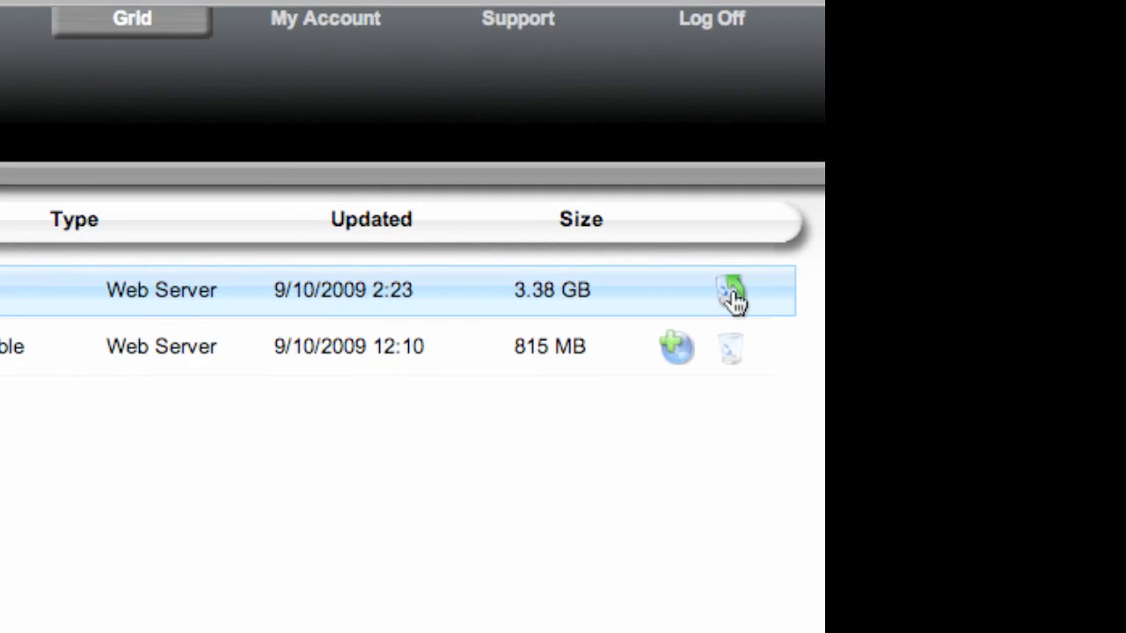
Step: Restore the trashed MLS MyGSI image via its restore icon
{"action": "left_click", "coordinate": [730, 290]}
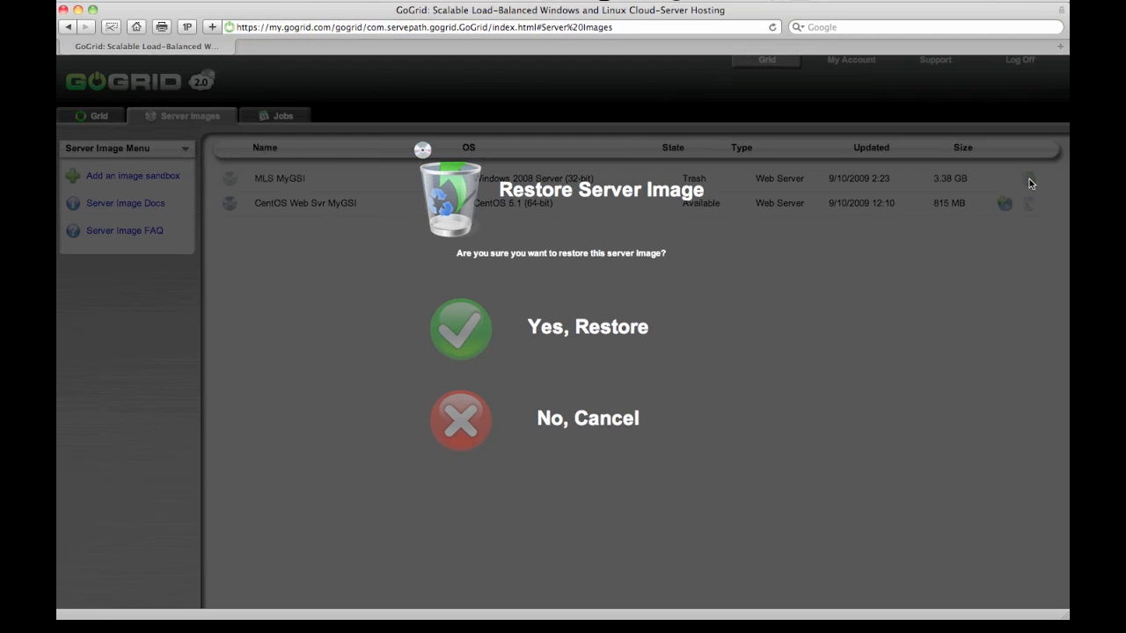
{"action": "mouse_move", "coordinate": [593, 327]}
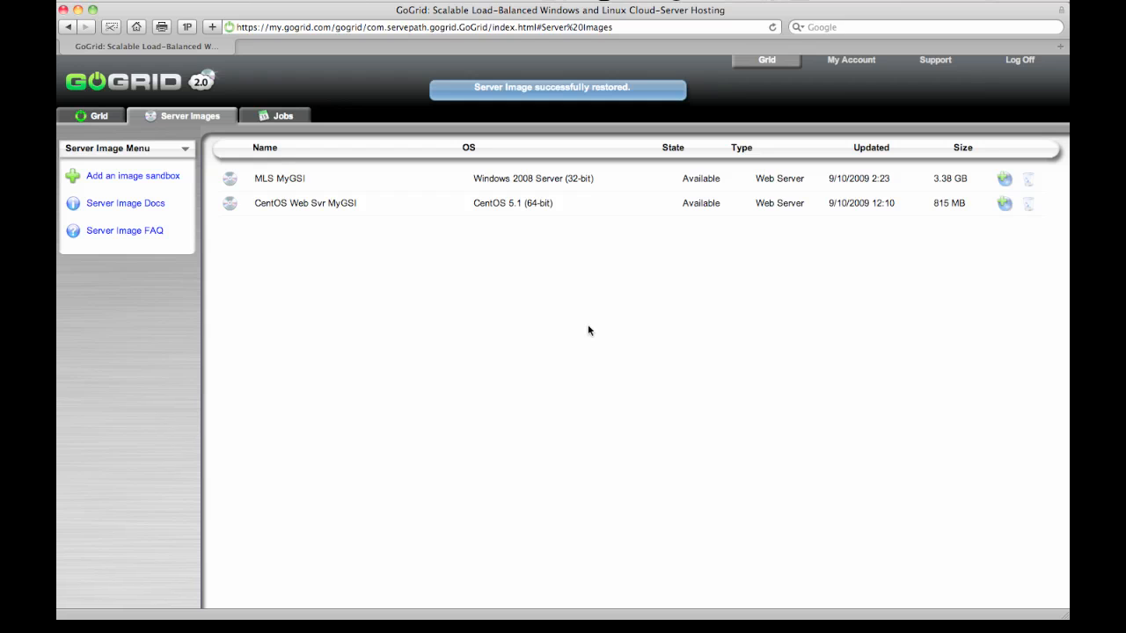
{"action": "mouse_move", "coordinate": [576, 96]}
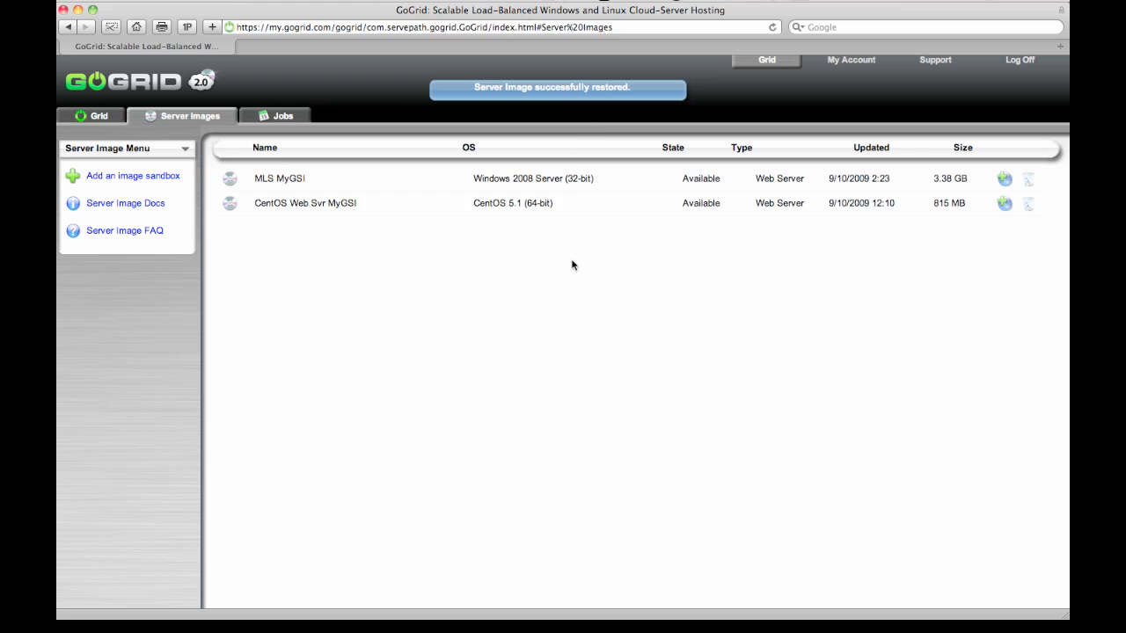
{"action": "mouse_move", "coordinate": [712, 292]}
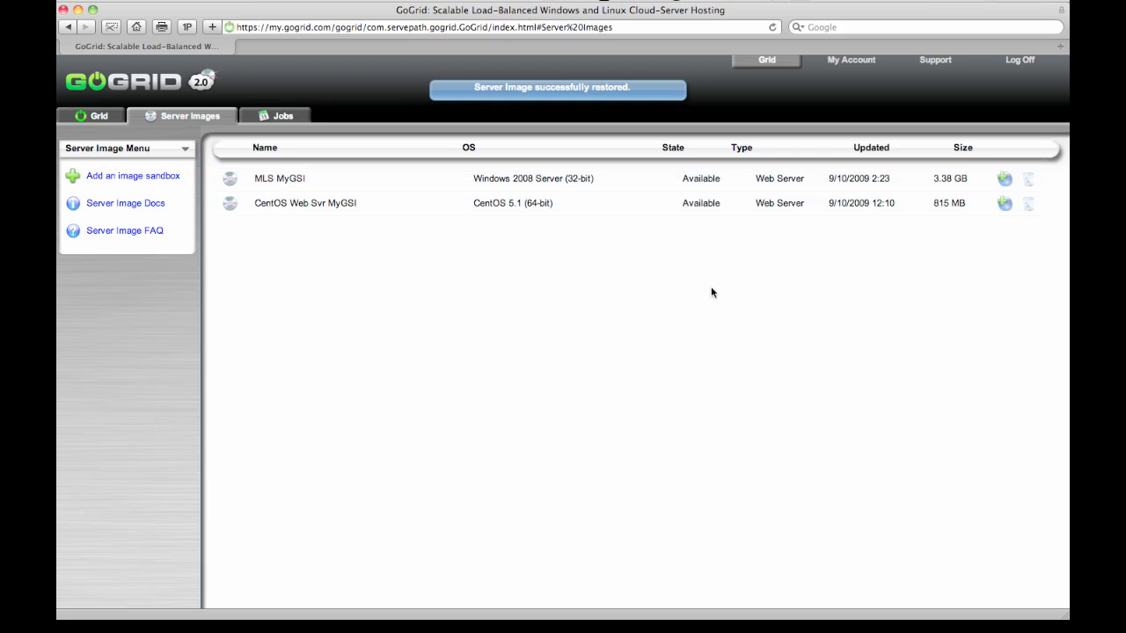
{"action": "mouse_move", "coordinate": [301, 97]}
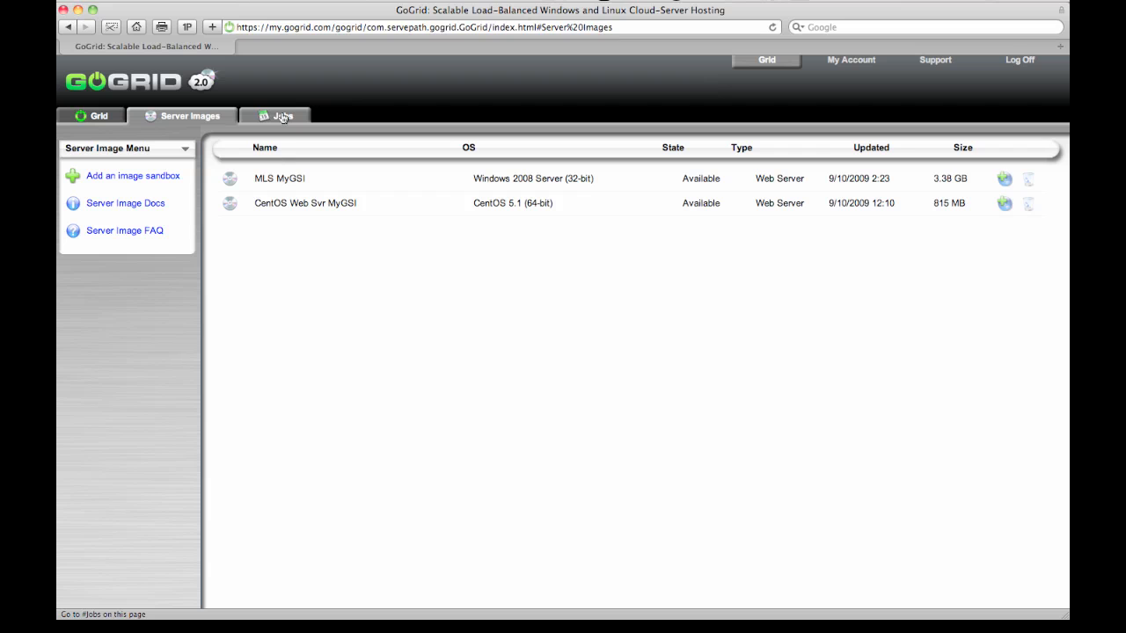
Step: Expand the succeeded Delete Server Image and Restore Server Image jobs in the Jobs list
{"action": "left_click", "coordinate": [282, 115]}
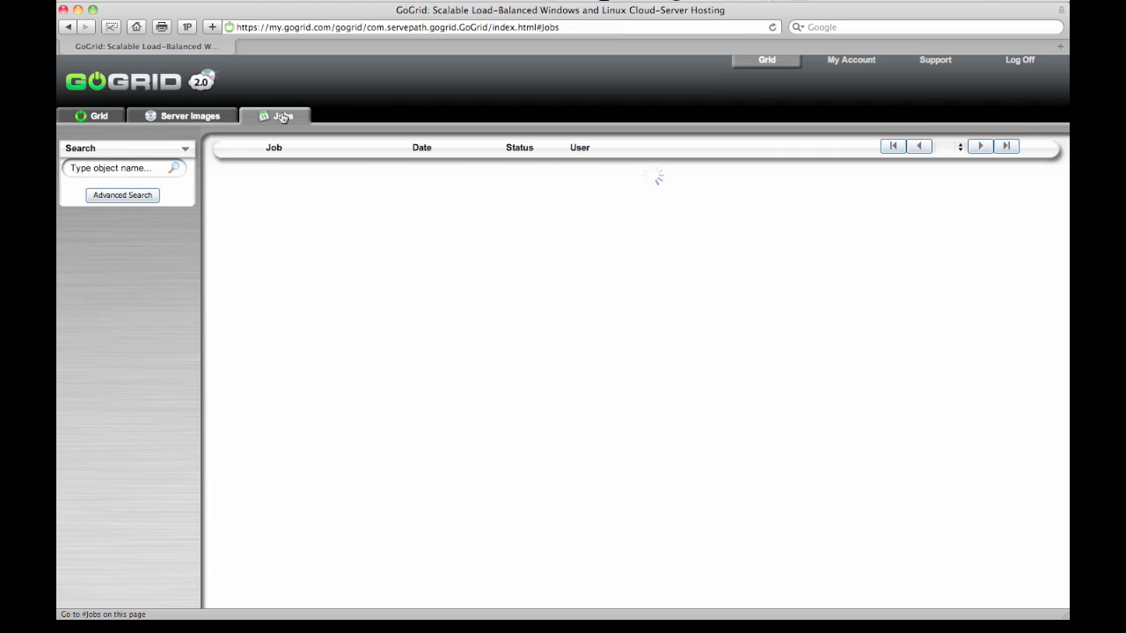
{"action": "left_click", "coordinate": [282, 115]}
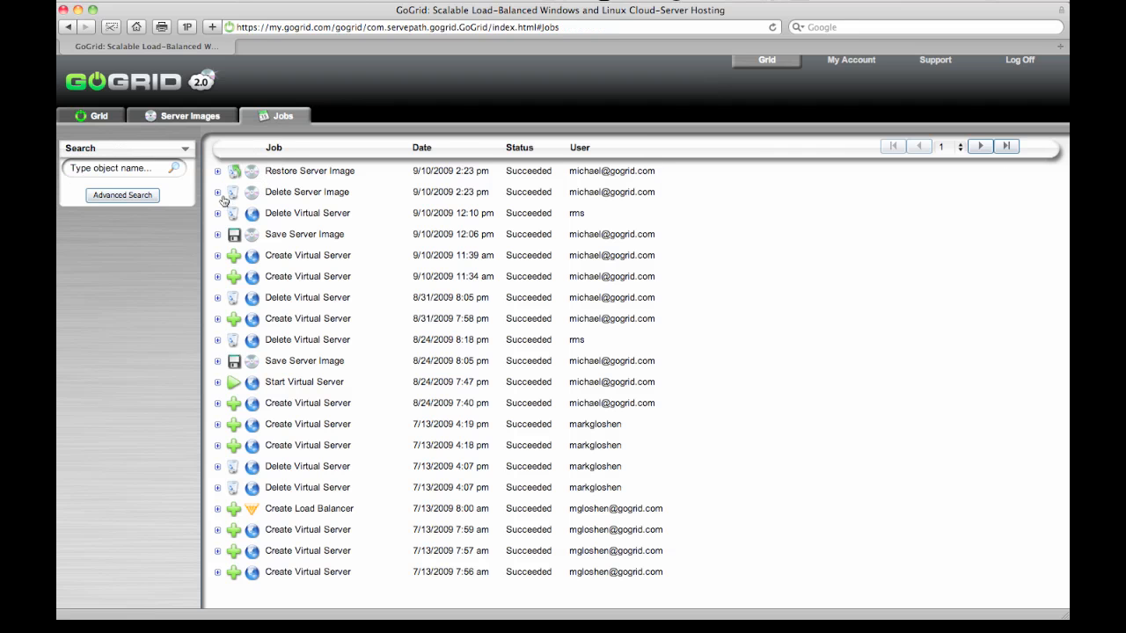
{"action": "left_click", "coordinate": [217, 192]}
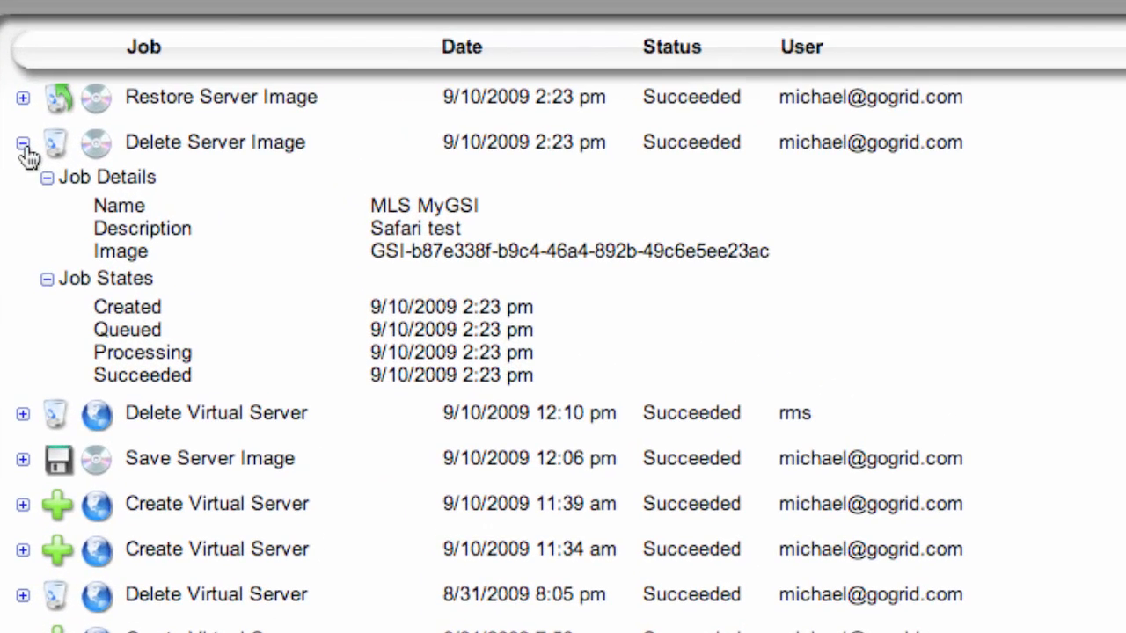
{"action": "mouse_move", "coordinate": [18, 95]}
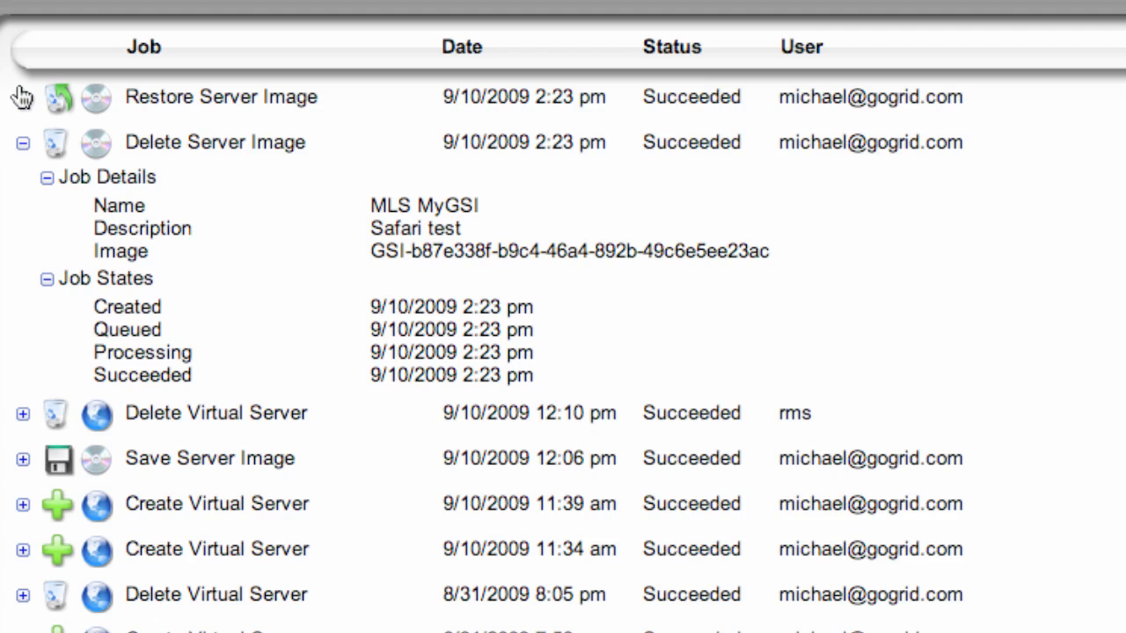
{"action": "left_click", "coordinate": [18, 97]}
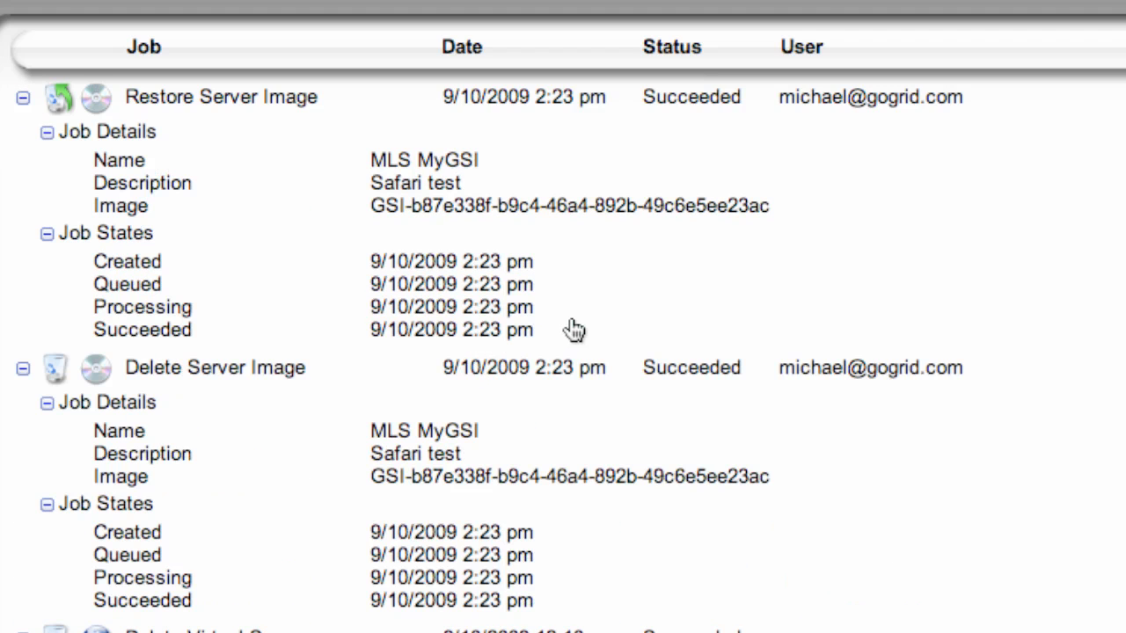
{"action": "mouse_move", "coordinate": [323, 132]}
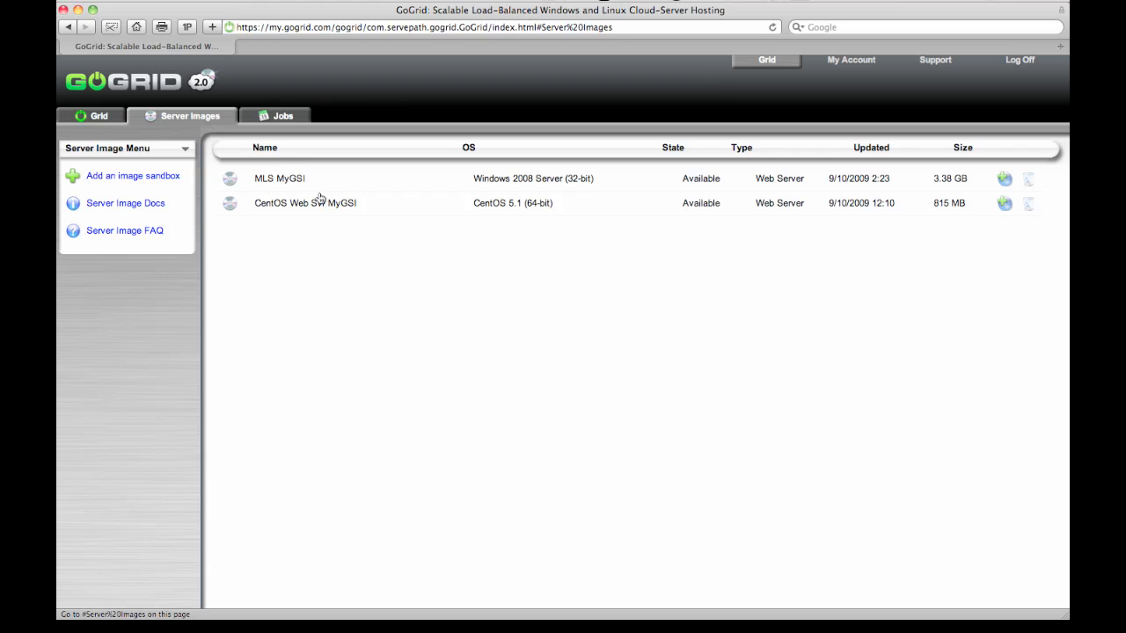
Step: Rename MLS MyGSI to 'Server MyGSI' with description 'This is version 1a' and save
{"action": "left_click", "coordinate": [279, 179]}
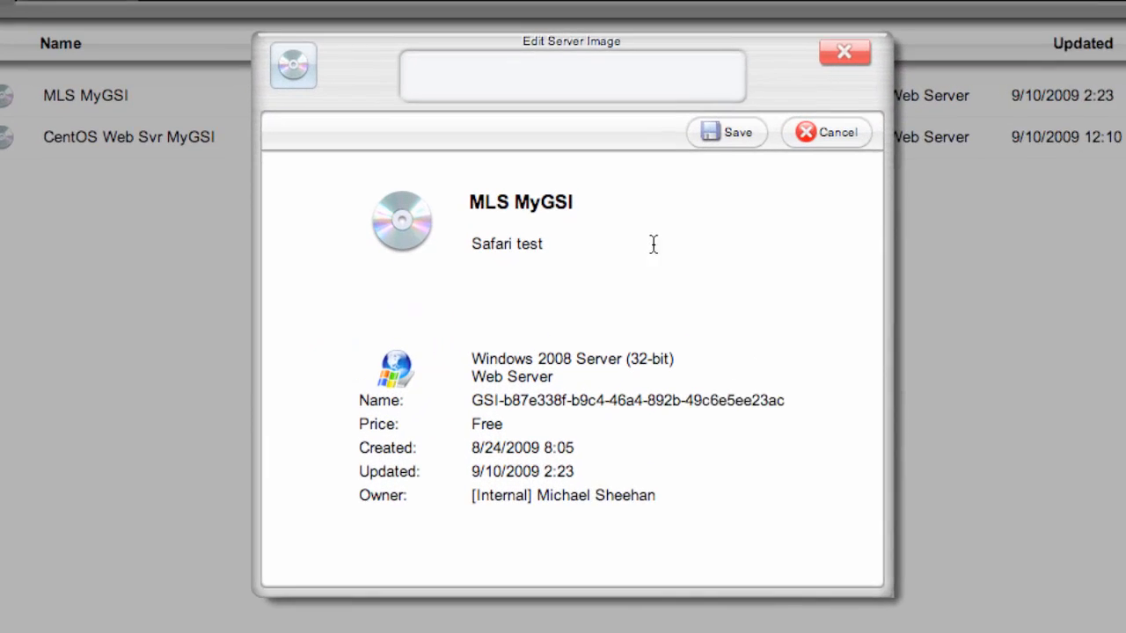
{"action": "left_click", "coordinate": [521, 203]}
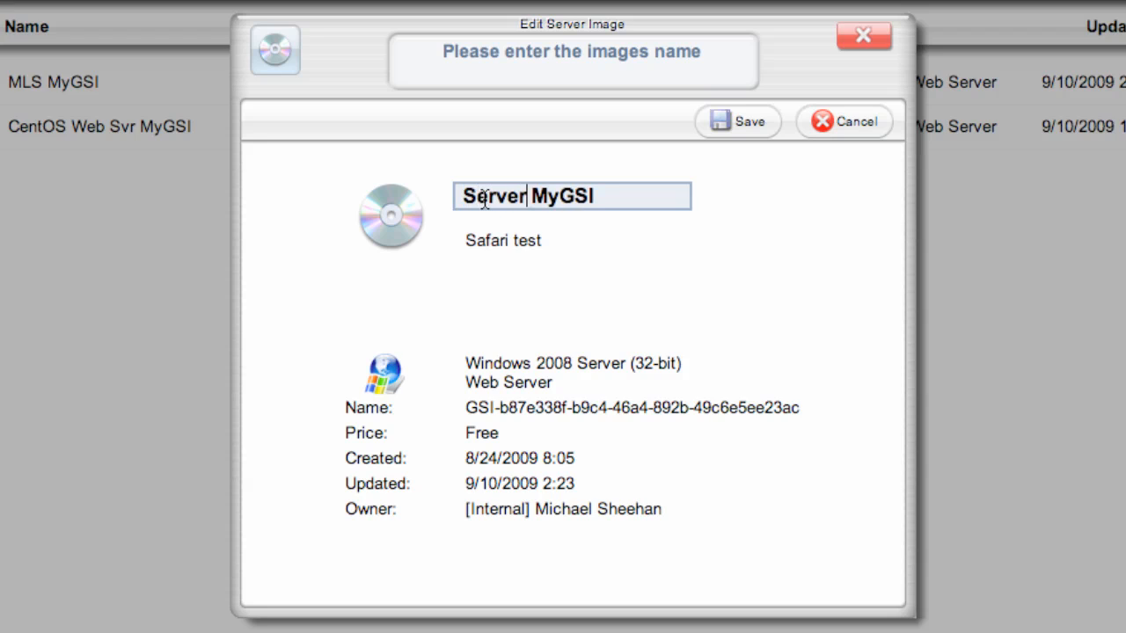
{"action": "left_click", "coordinate": [520, 240]}
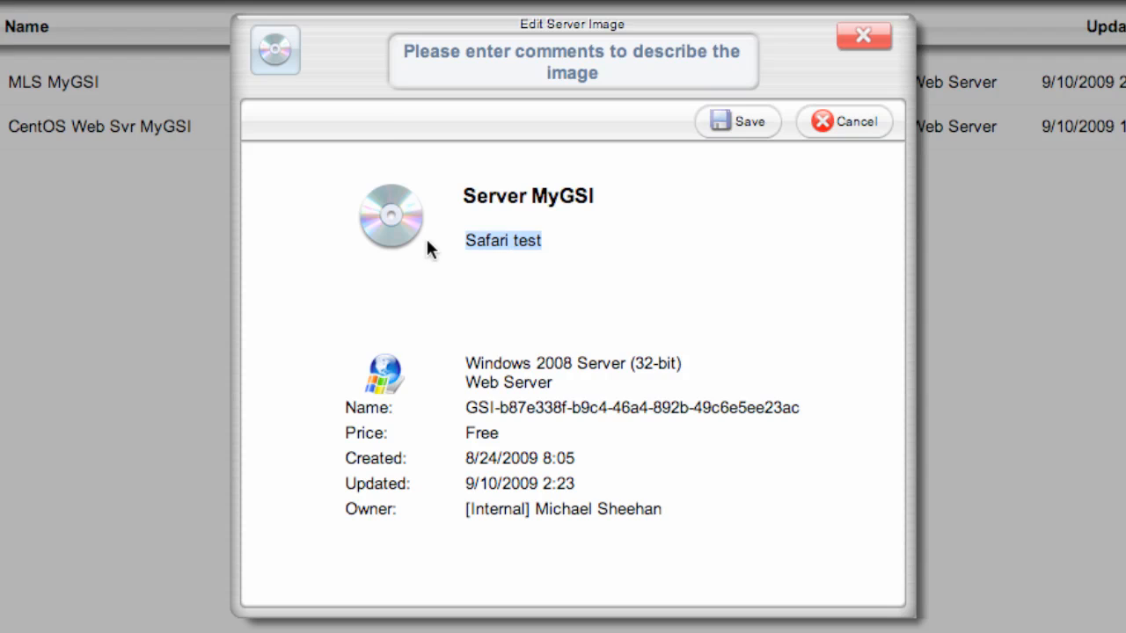
{"action": "type", "text": "This is version 1a"}
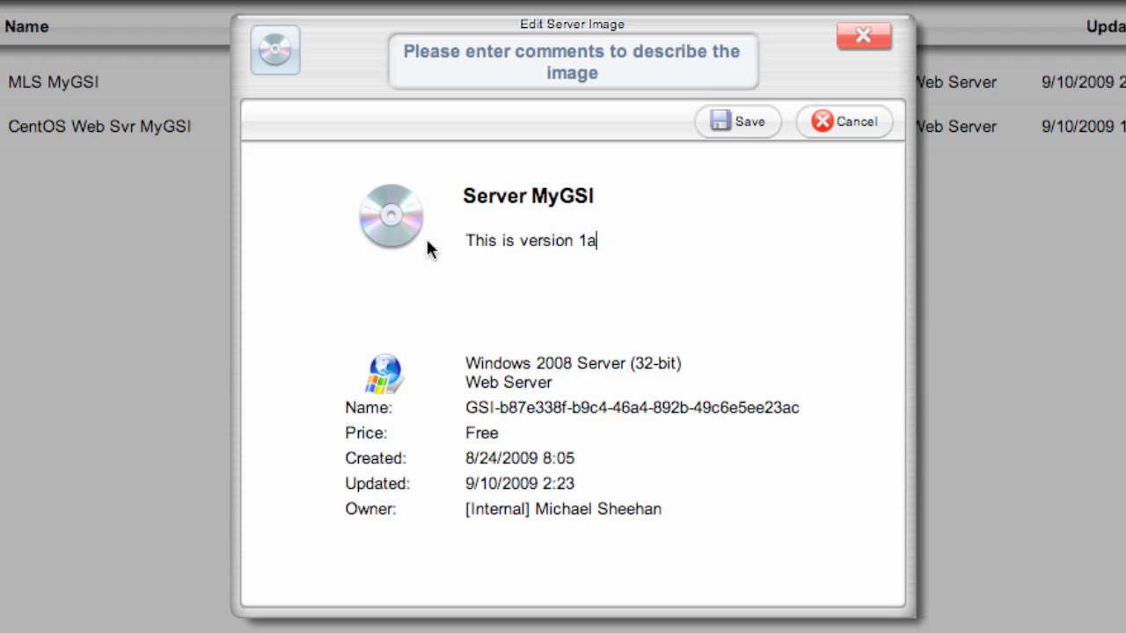
{"action": "left_click", "coordinate": [736, 121]}
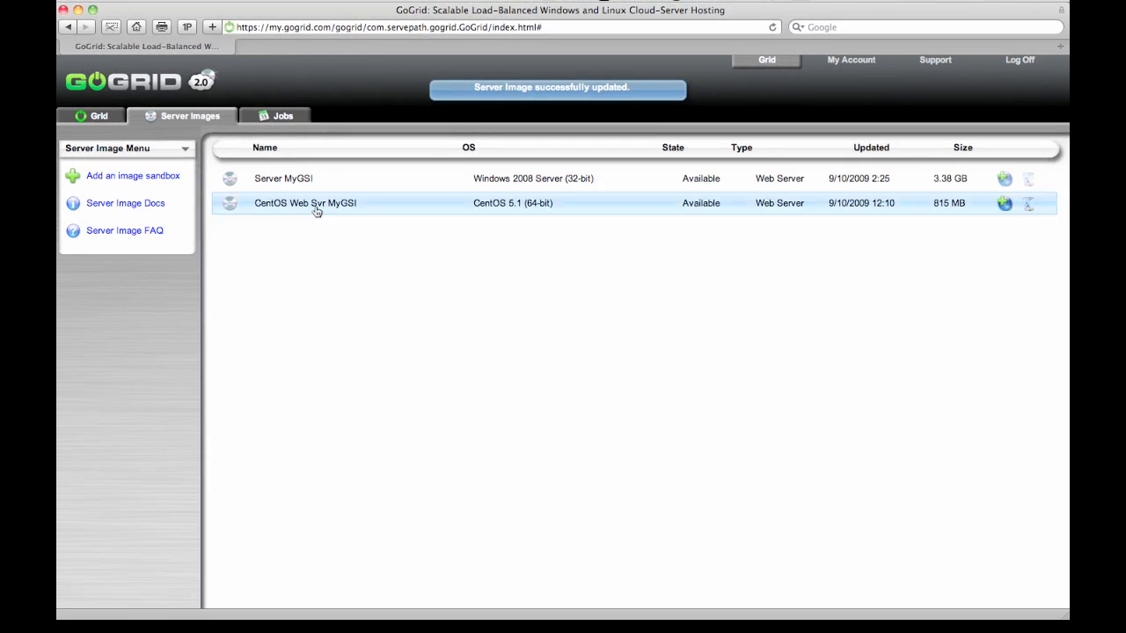
{"action": "left_click", "coordinate": [283, 179]}
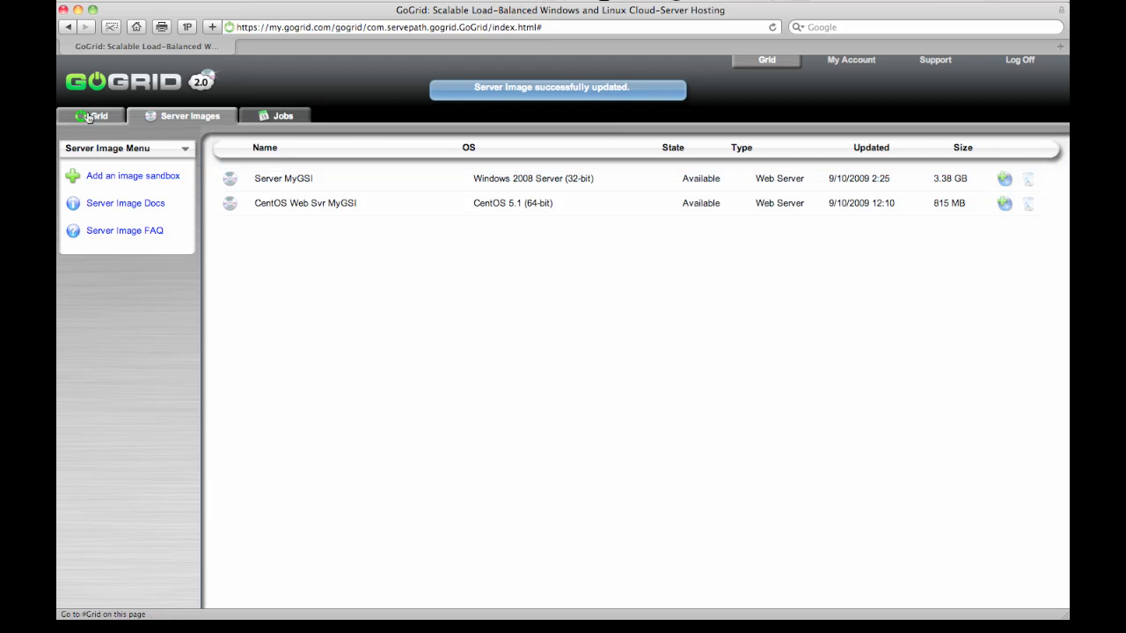
Step: Return to the Grid tab to view servers and the current Billing Summary
{"action": "left_click", "coordinate": [95, 115]}
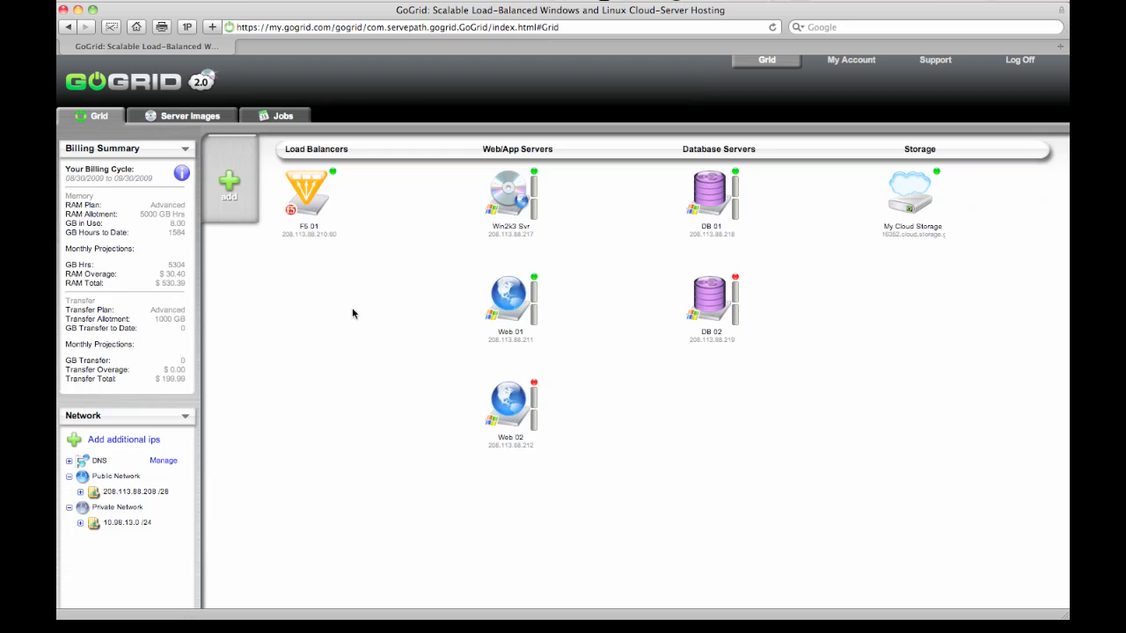
{"action": "mouse_move", "coordinate": [153, 251]}
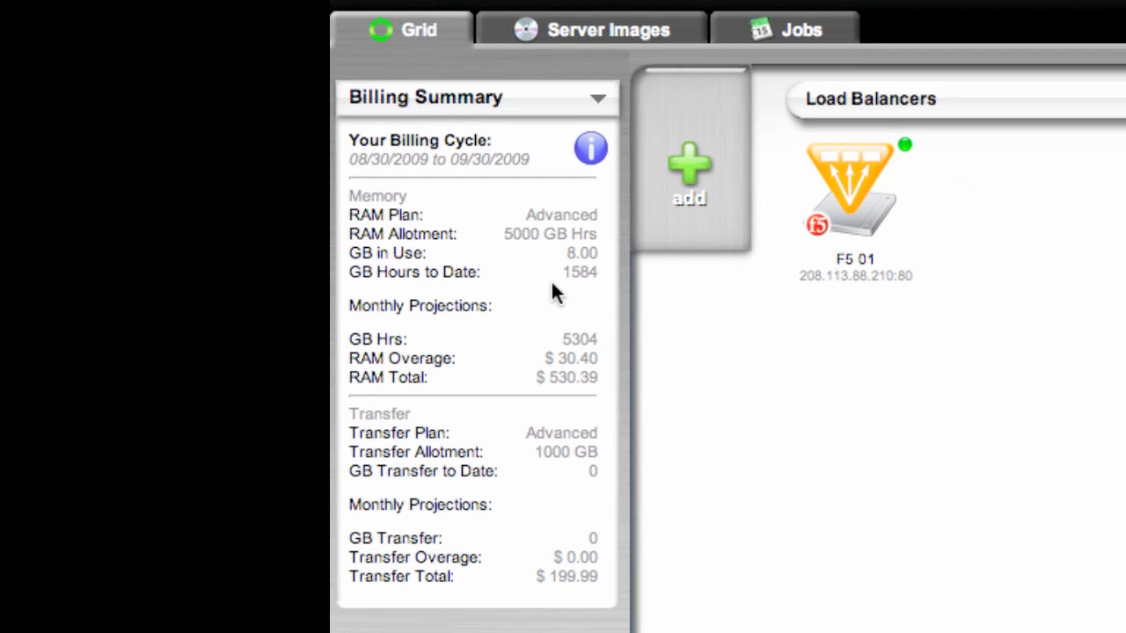
{"action": "mouse_move", "coordinate": [513, 224]}
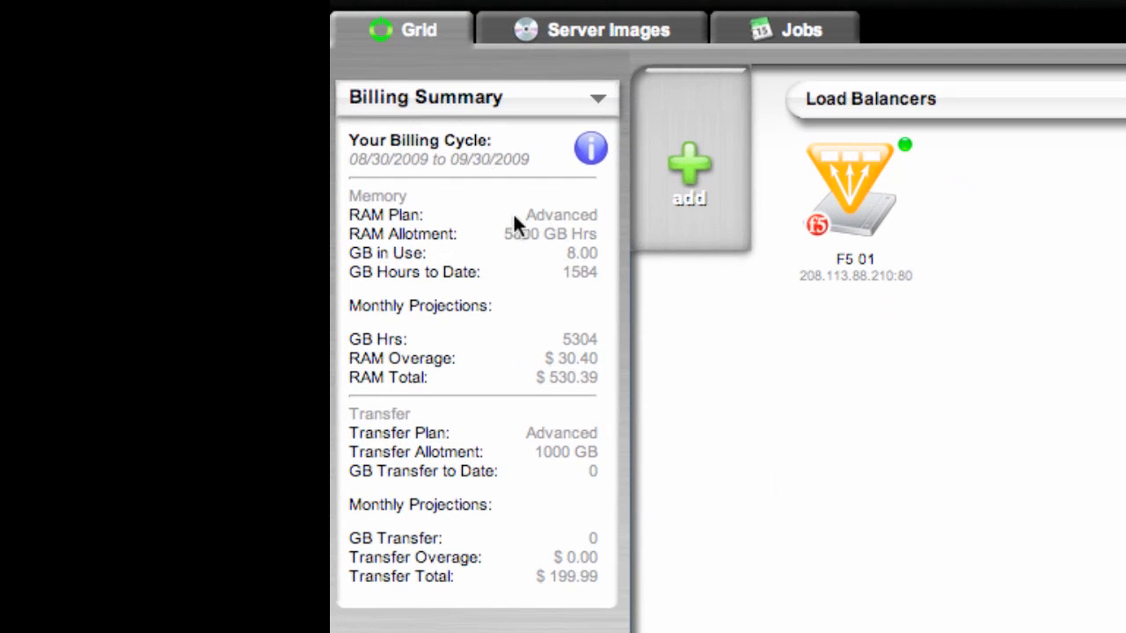
{"action": "mouse_move", "coordinate": [468, 425]}
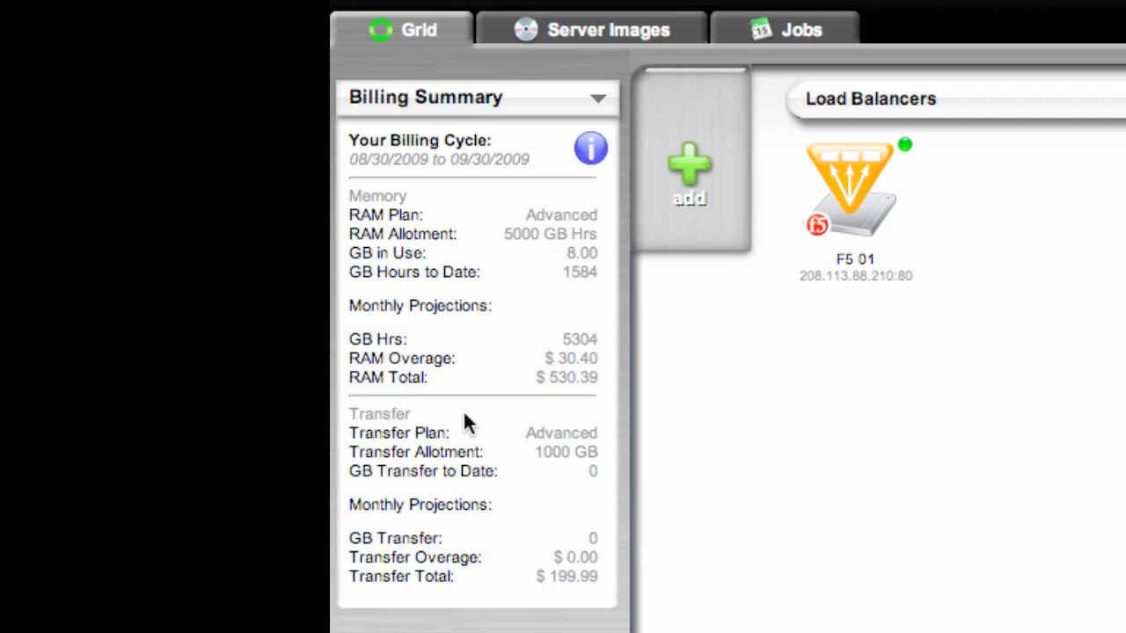
{"action": "mouse_move", "coordinate": [480, 434]}
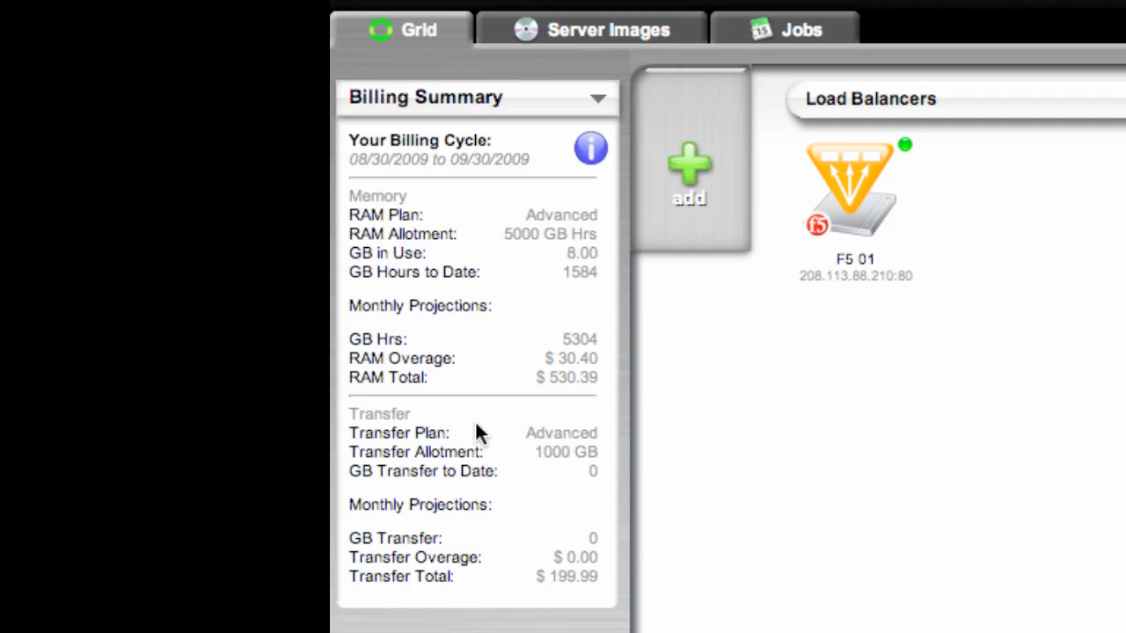
{"action": "mouse_move", "coordinate": [566, 227]}
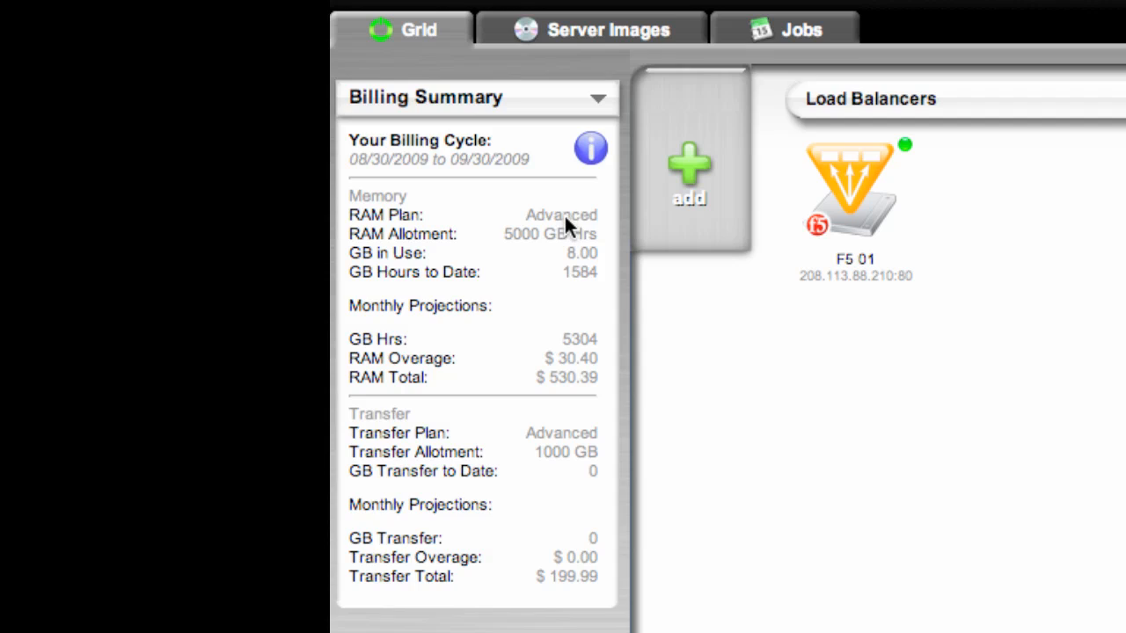
{"action": "mouse_move", "coordinate": [563, 441]}
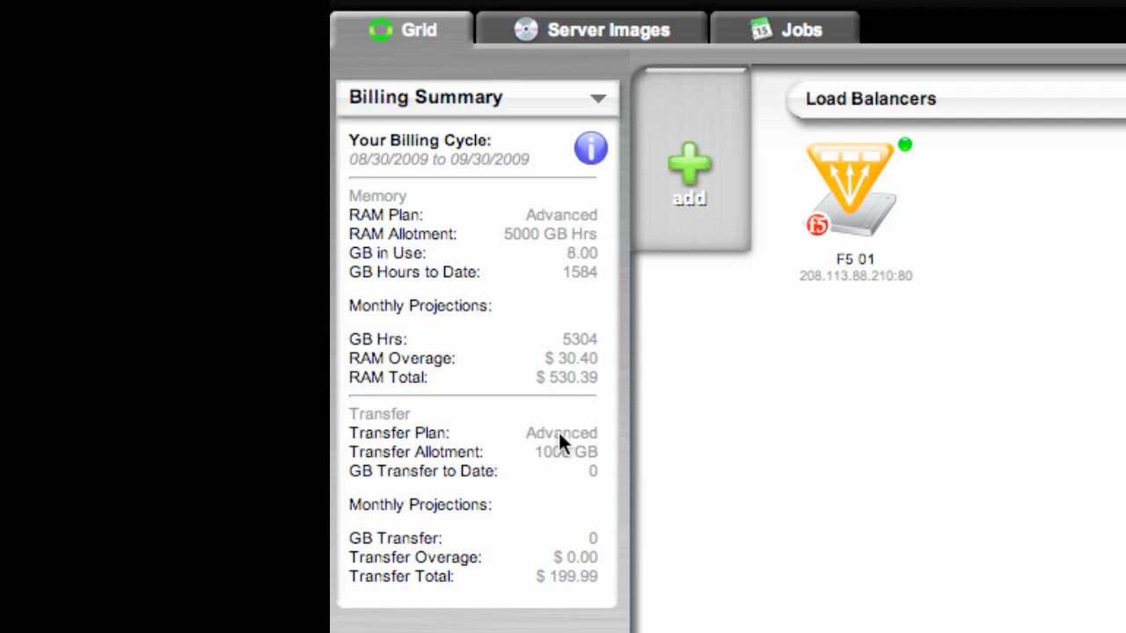
{"action": "mouse_move", "coordinate": [543, 247]}
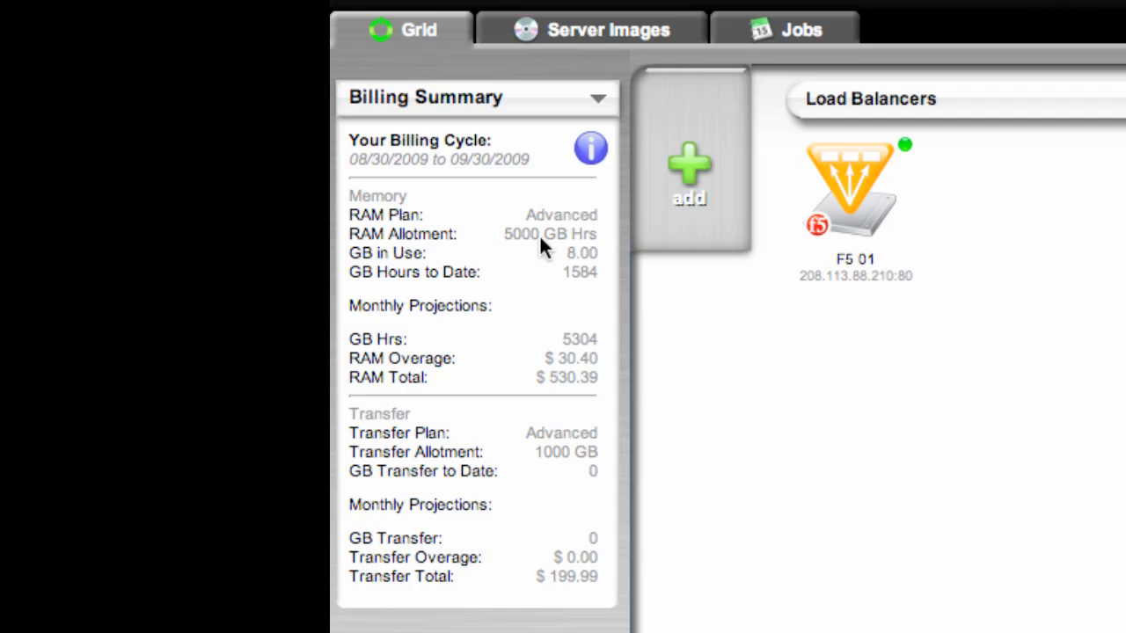
{"action": "mouse_move", "coordinate": [552, 311]}
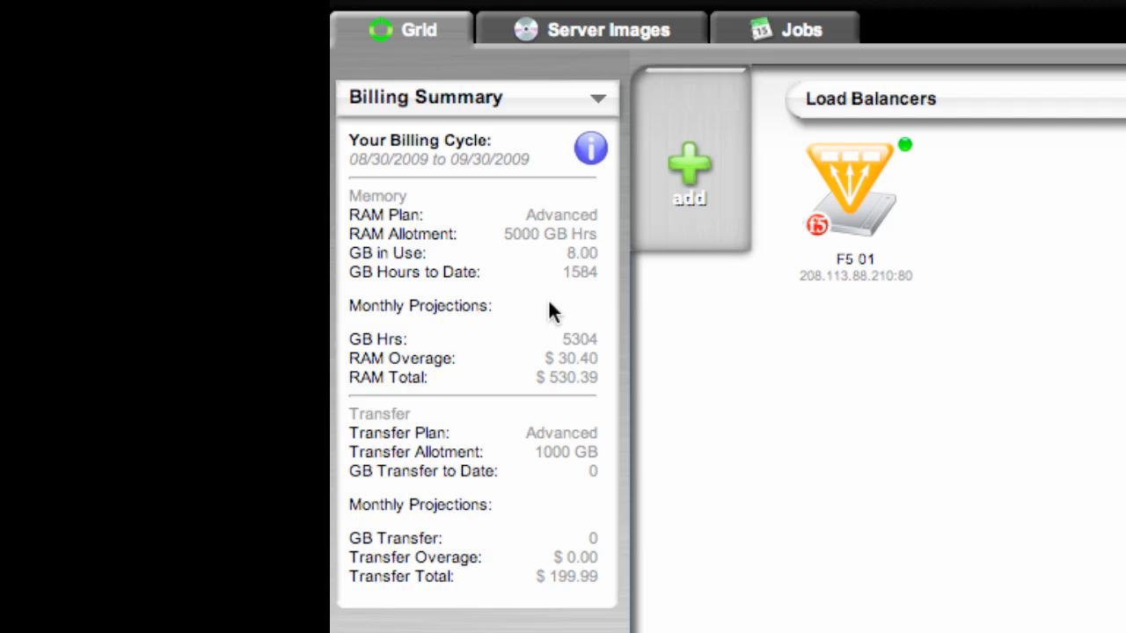
{"action": "mouse_move", "coordinate": [565, 306]}
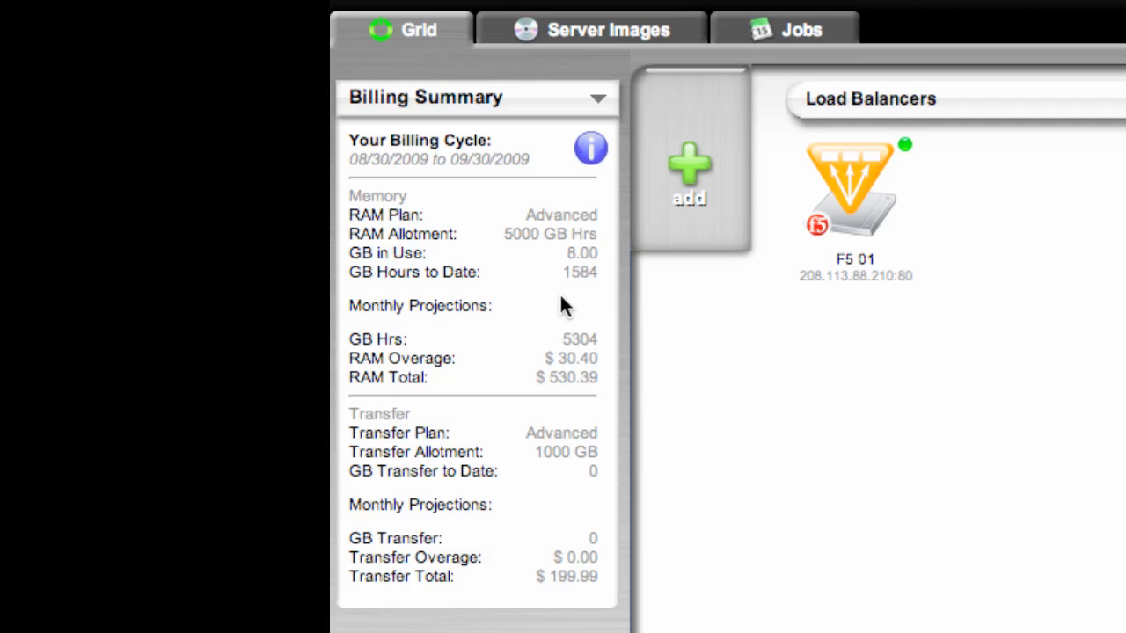
{"action": "mouse_move", "coordinate": [554, 378]}
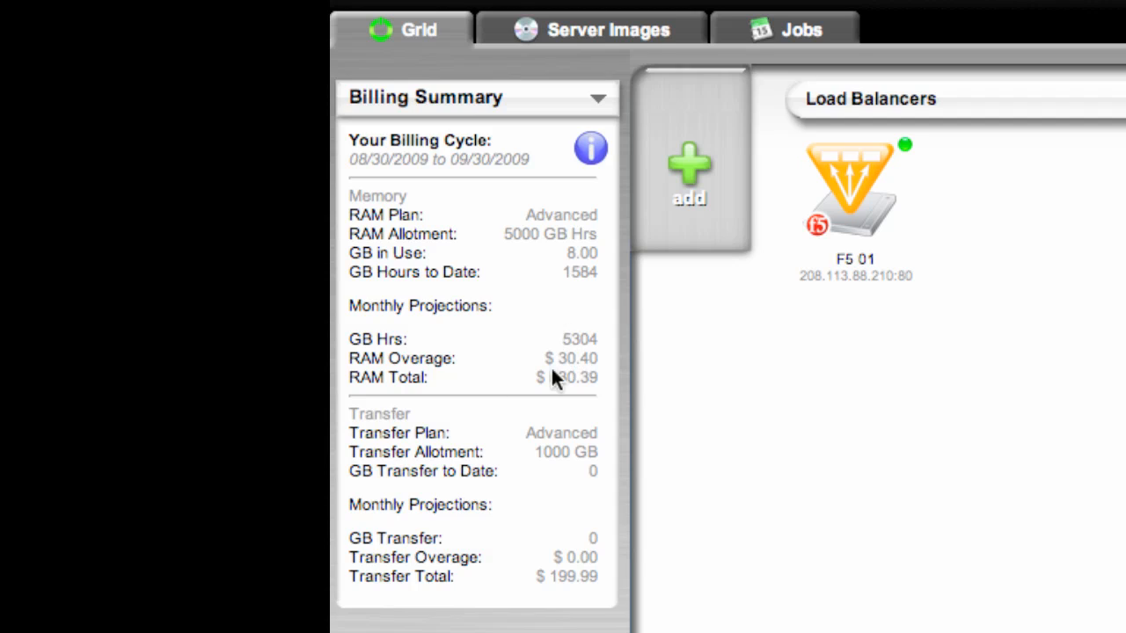